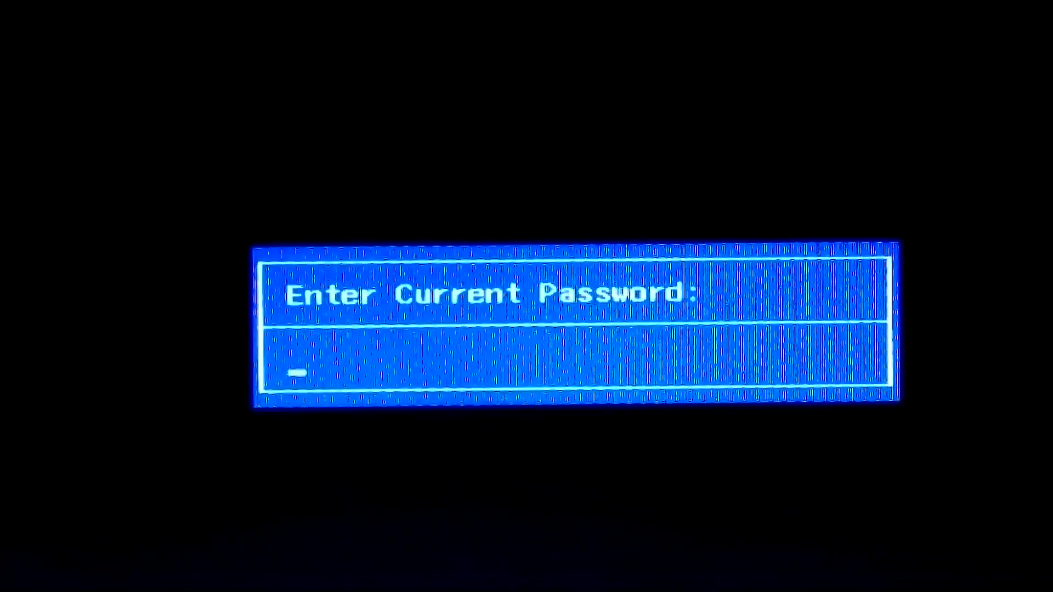
Enter the supervisor password to get into the setup utility
type("***")
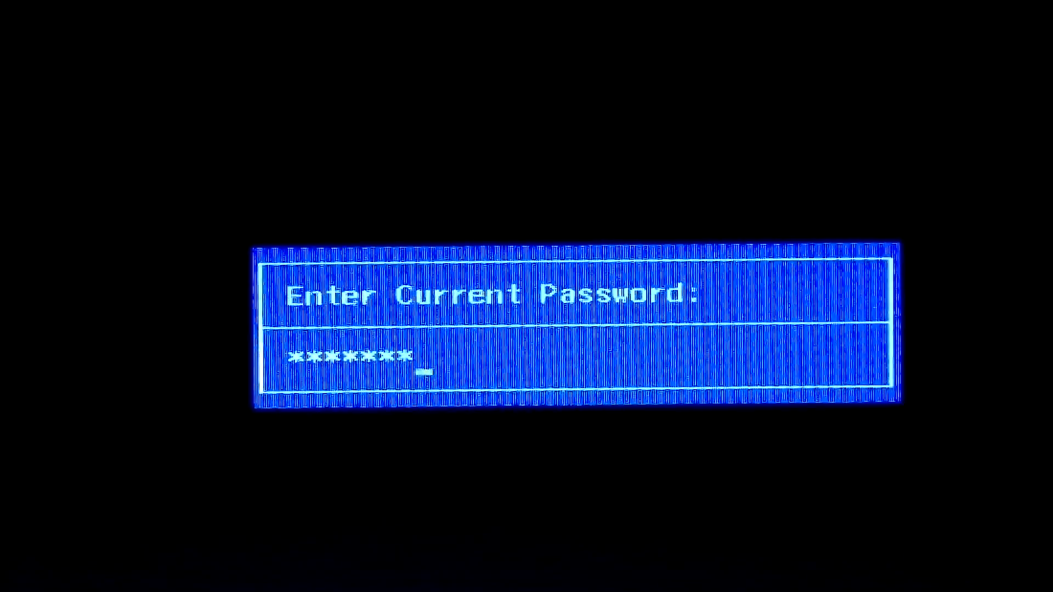
key("Enter")
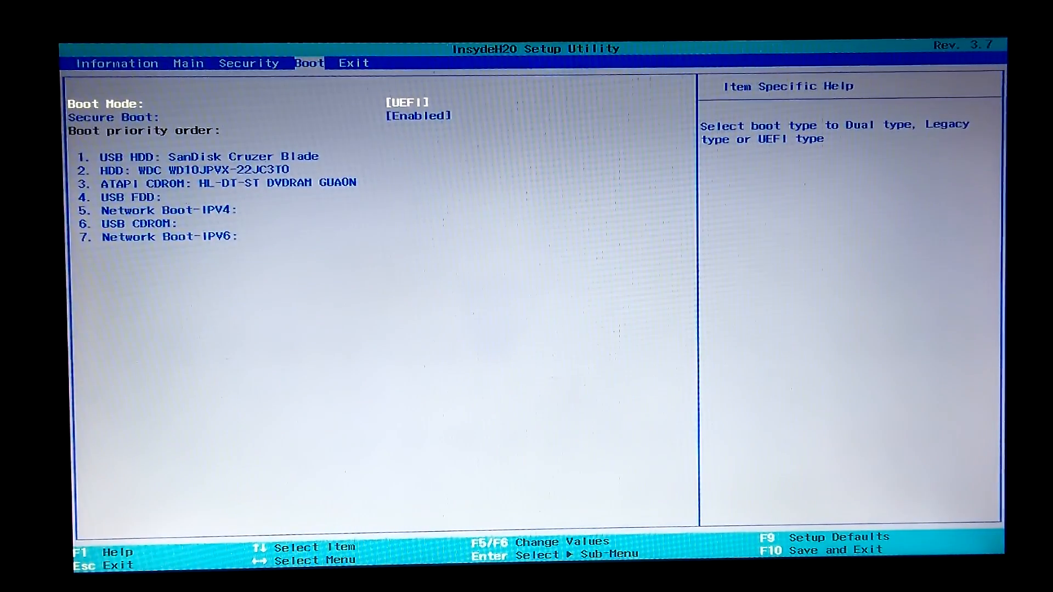
Change the Secure Boot setting to Disabled
key("down")
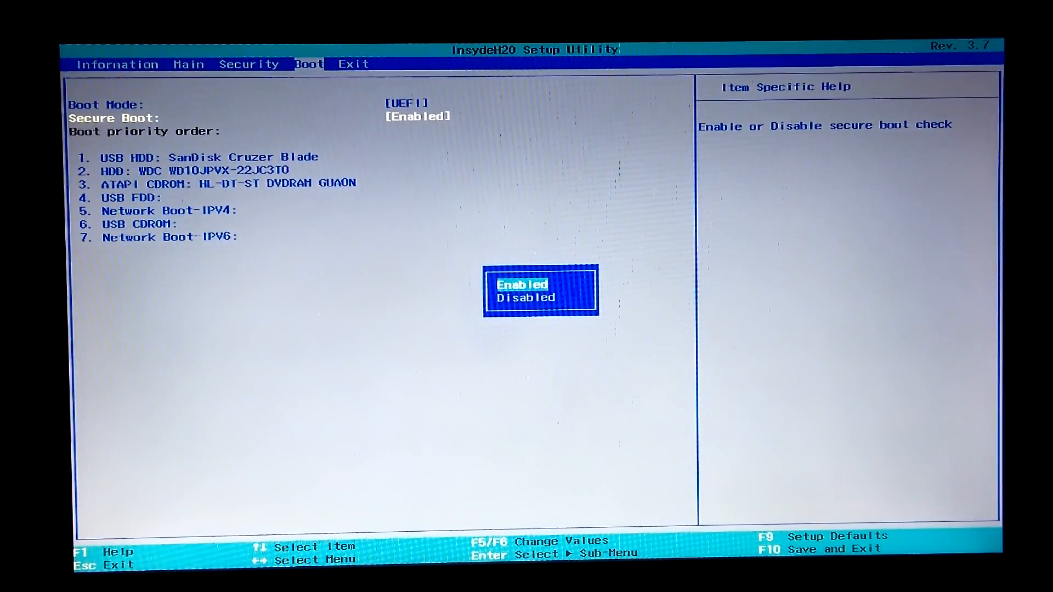
key("Down")
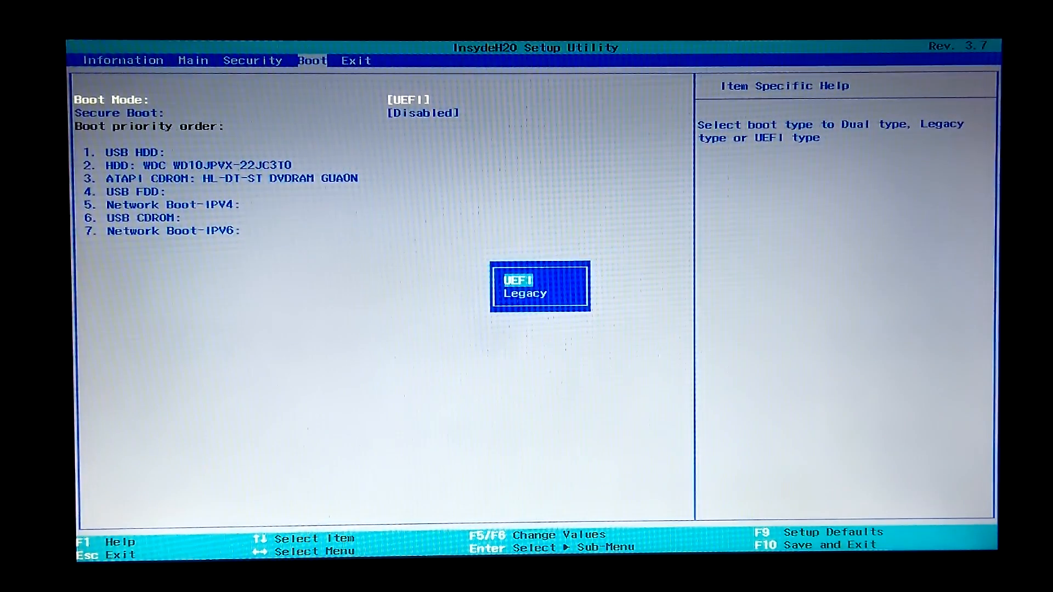
Choose Legacy as the boot mode and save on exit
key("Down")
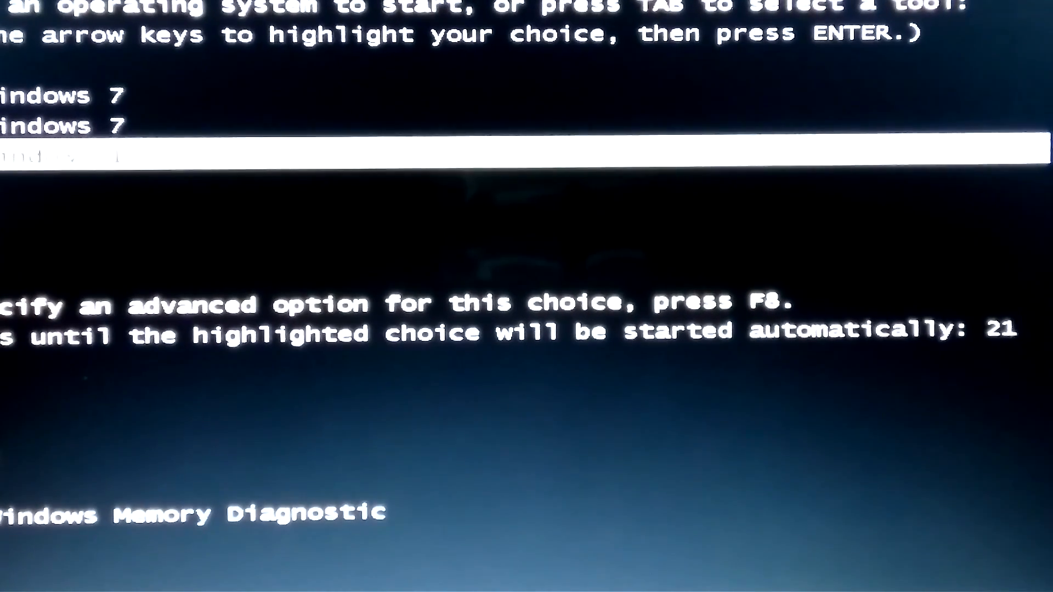
Highlight Windows 10 in the boot manager list and start it
key("down")
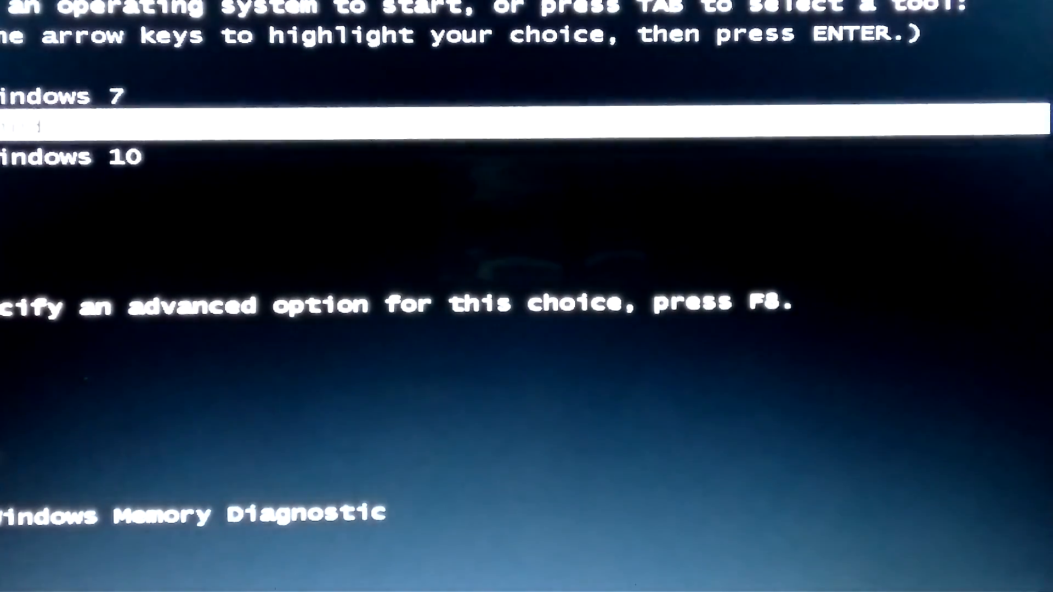
key("Down")
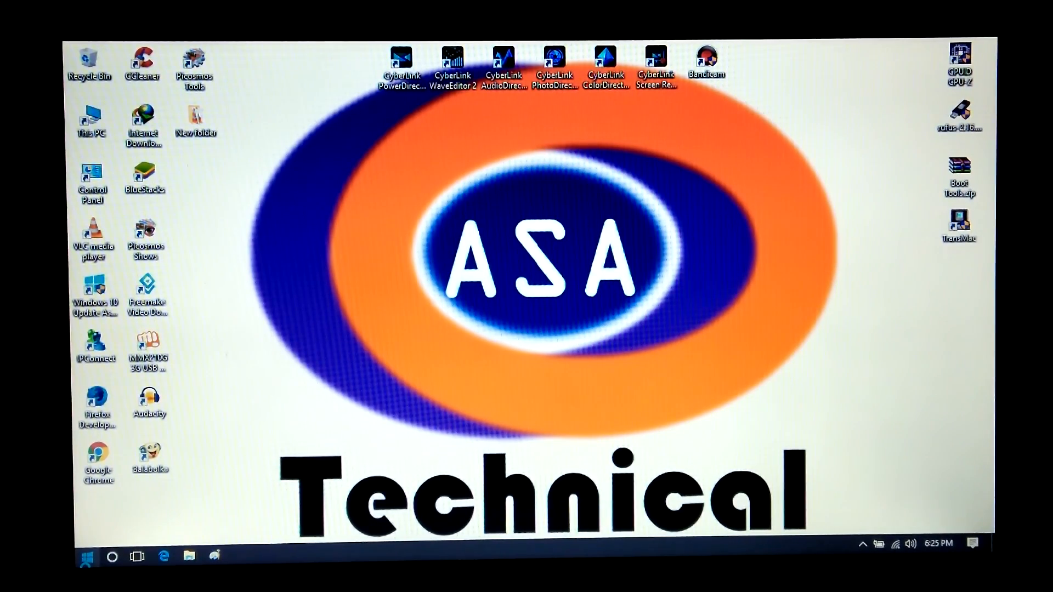
Open the desktop context menu, then restart Windows
right_click(87, 557)
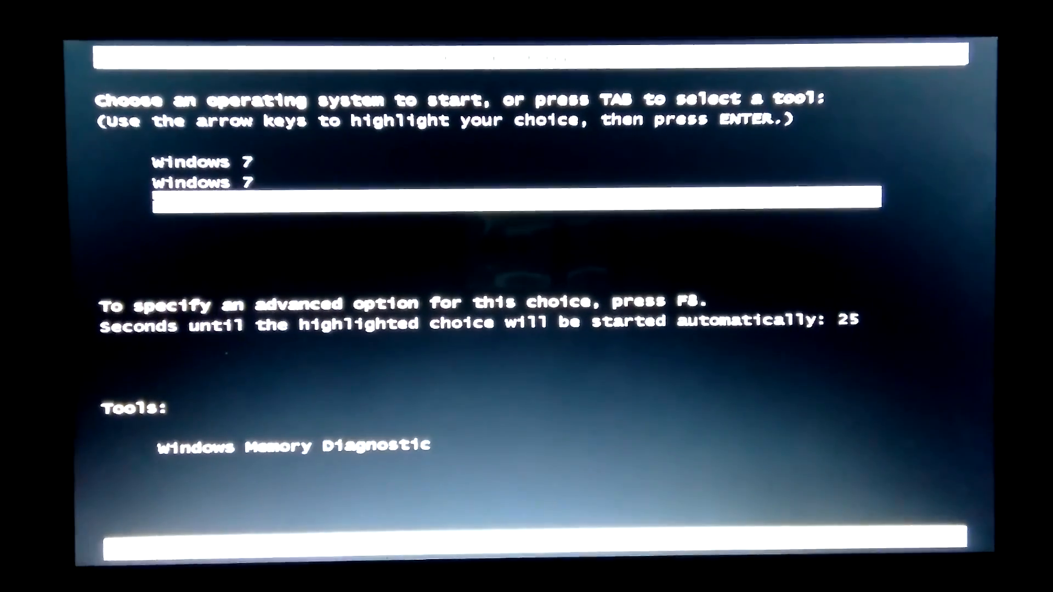
Start the Windows 10 entry from the boot manager
key("enter")
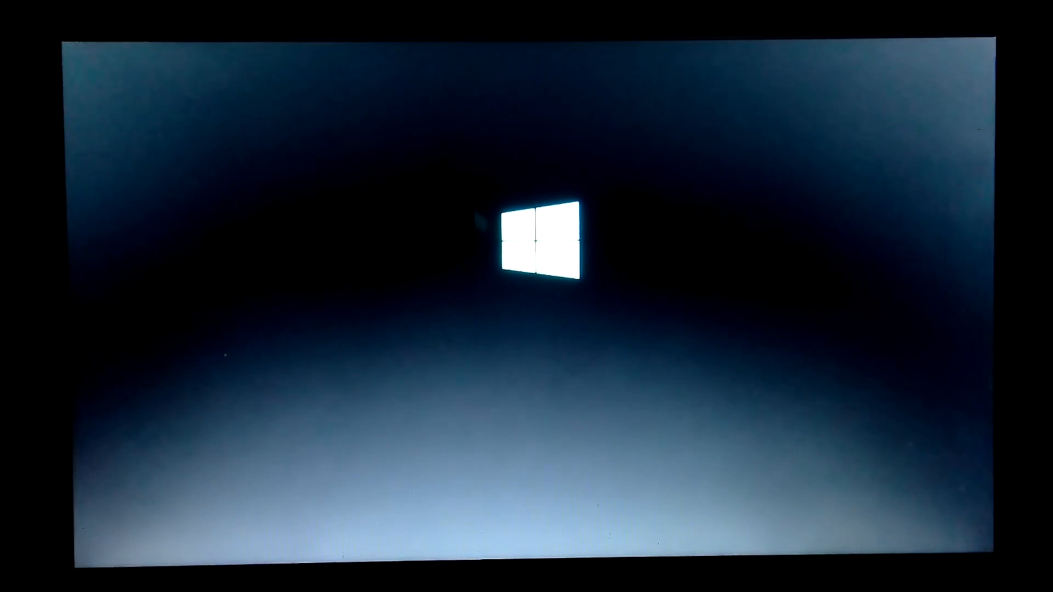